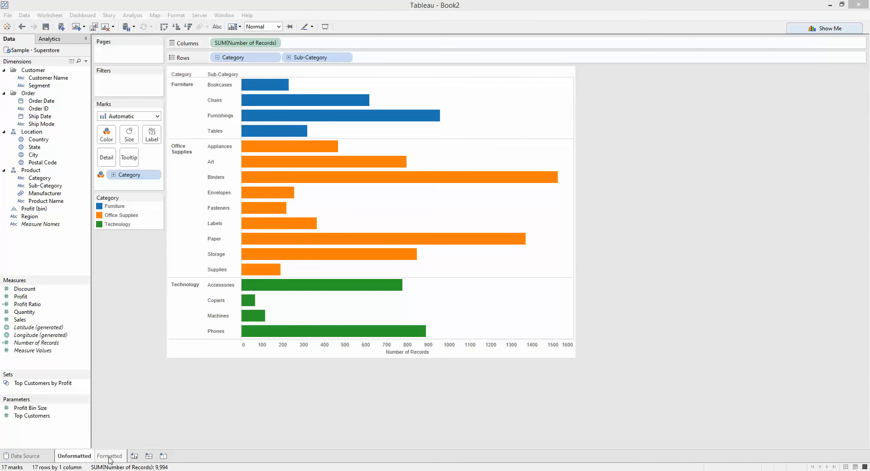
# Preview the formatted chart, then duplicate the Unformatted sheet into a new Sheet 3
pyautogui.click(110, 456)
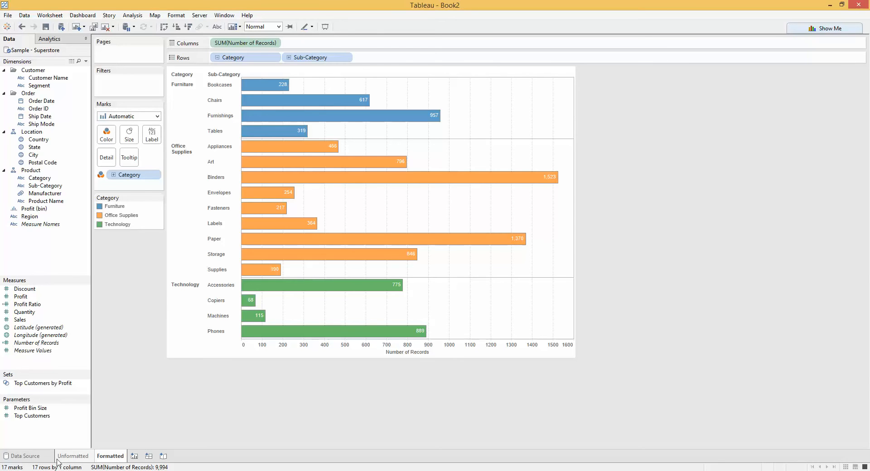
pyautogui.click(73, 456)
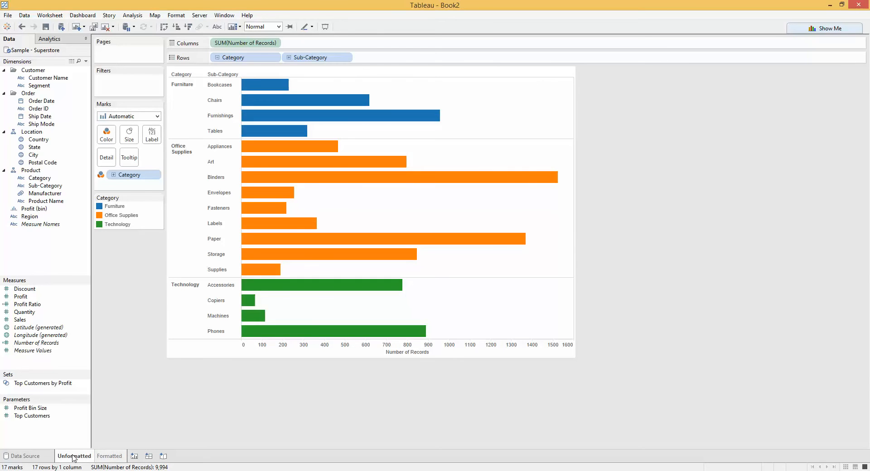
pyautogui.rightClick(74, 456)
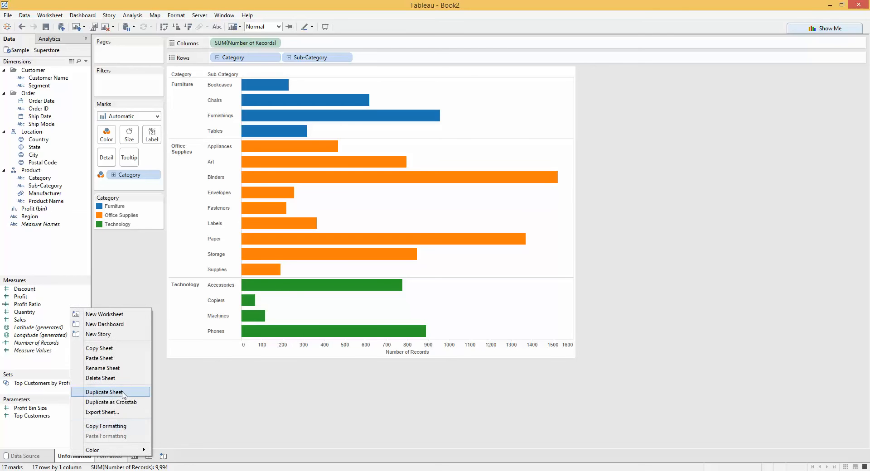
pyautogui.click(104, 391)
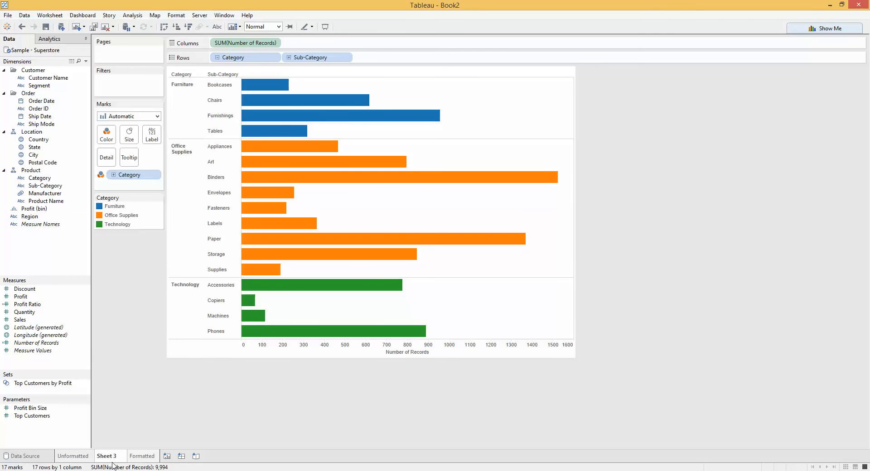
pyautogui.moveTo(237, 379)
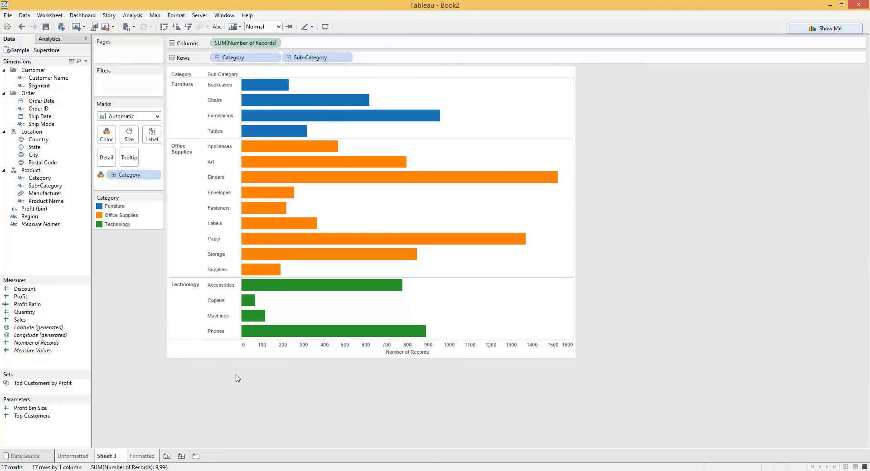
pyautogui.moveTo(294, 106)
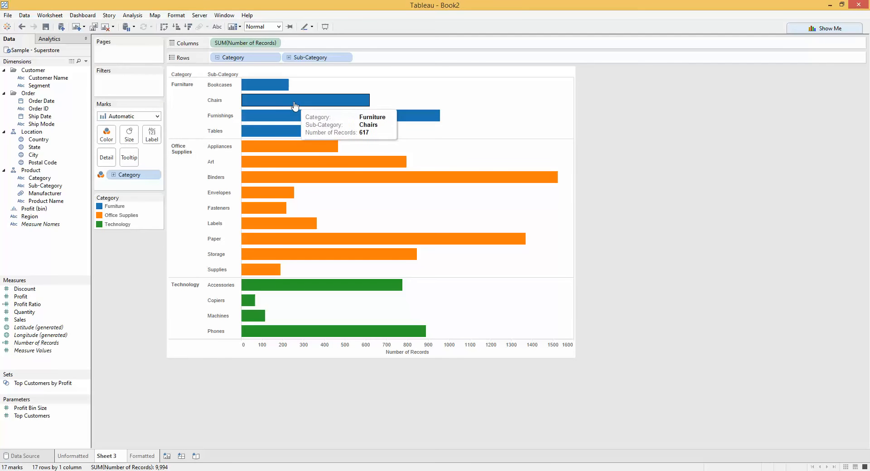
pyautogui.moveTo(106, 138)
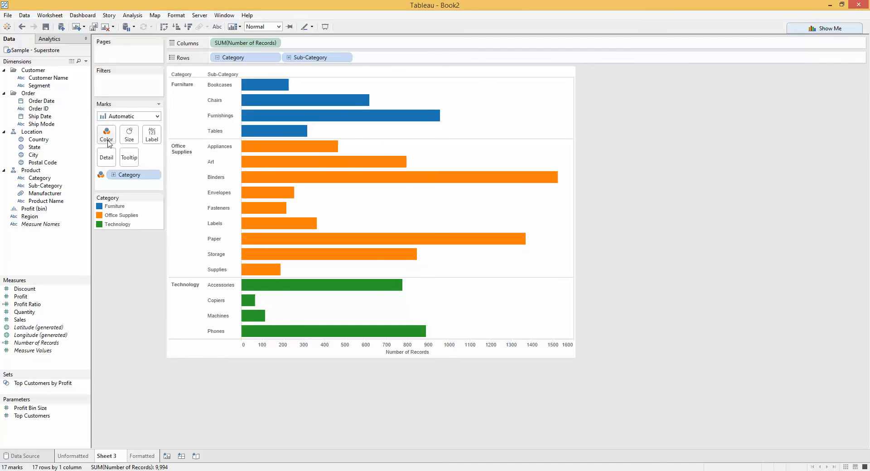
# Set the bar colour opacity to 70% and bring up the border colour choices
pyautogui.click(105, 135)
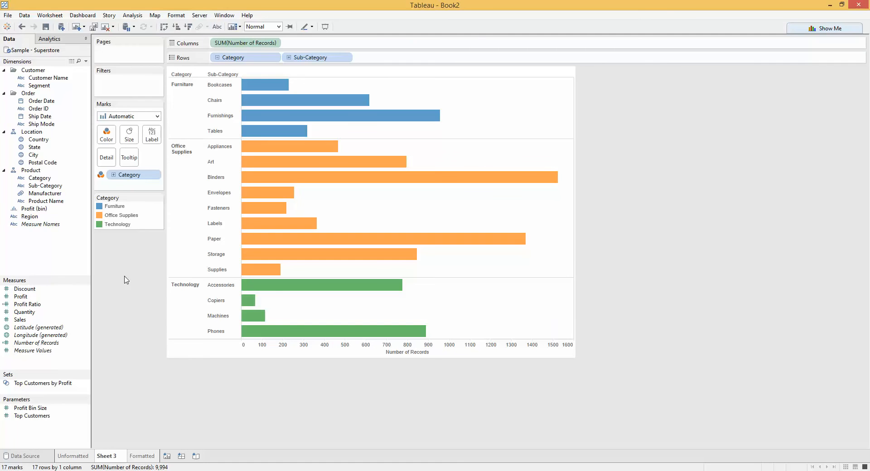
pyautogui.click(105, 134)
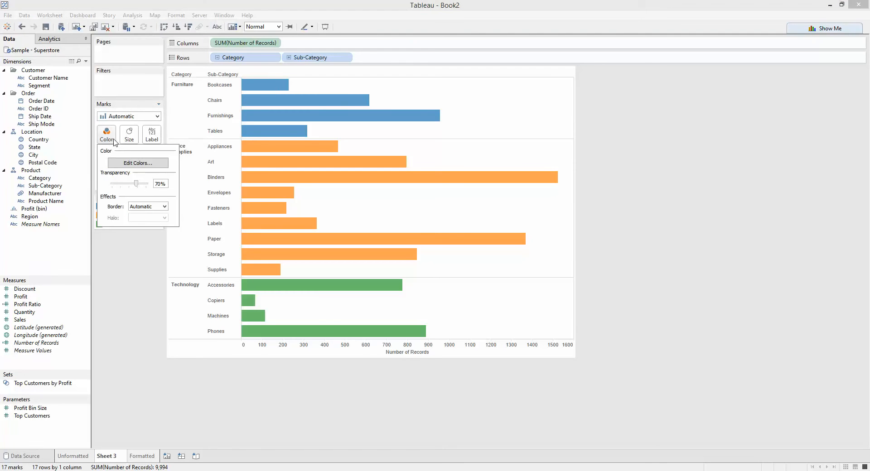
pyautogui.click(169, 207)
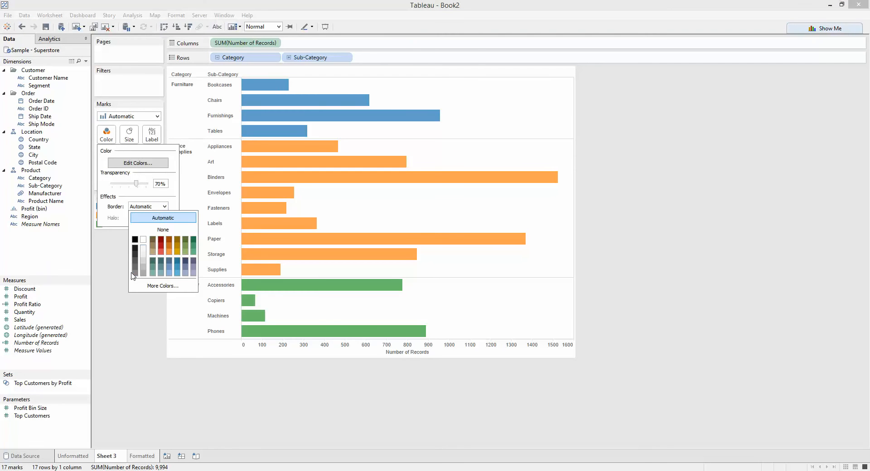
pyautogui.moveTo(134, 275)
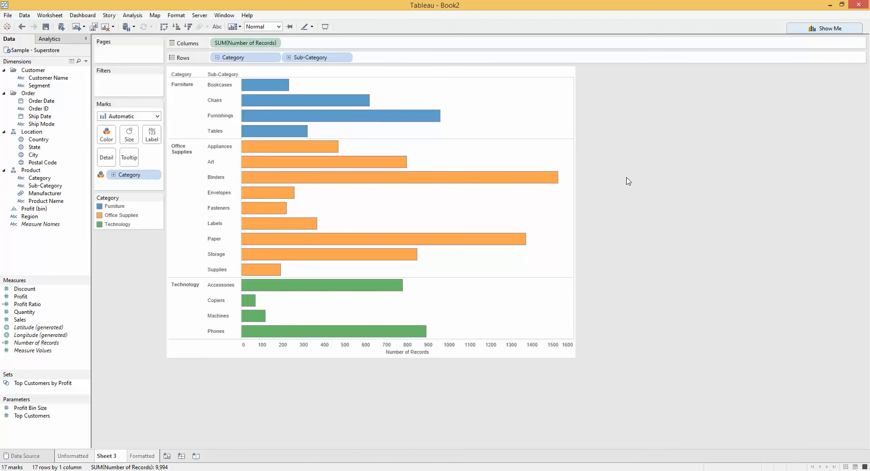
pyautogui.moveTo(685, 146)
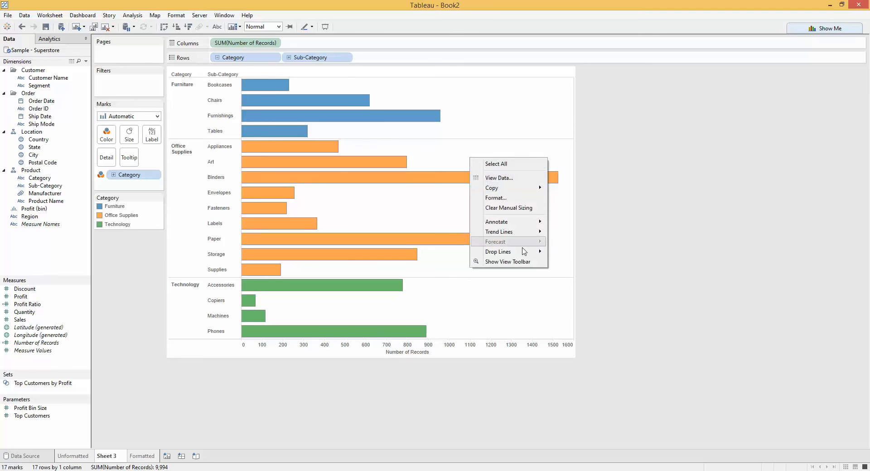
# Bring up the chart's Format Borders settings on the Rows section
pyautogui.click(495, 198)
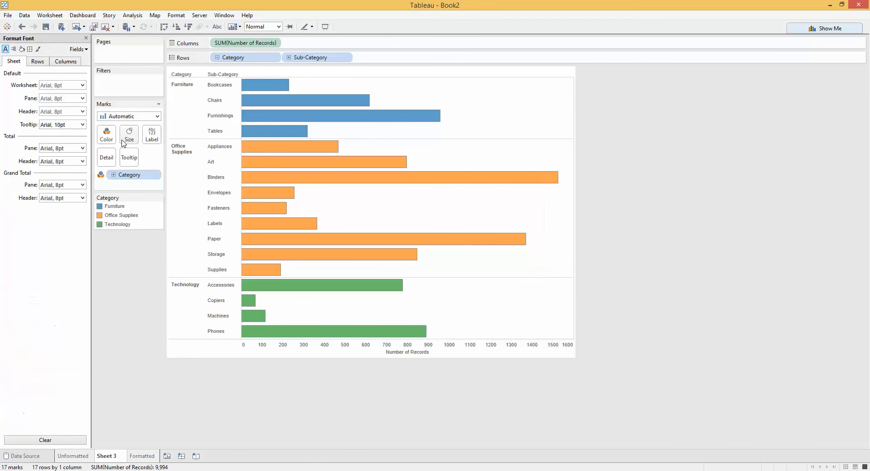
pyautogui.click(29, 48)
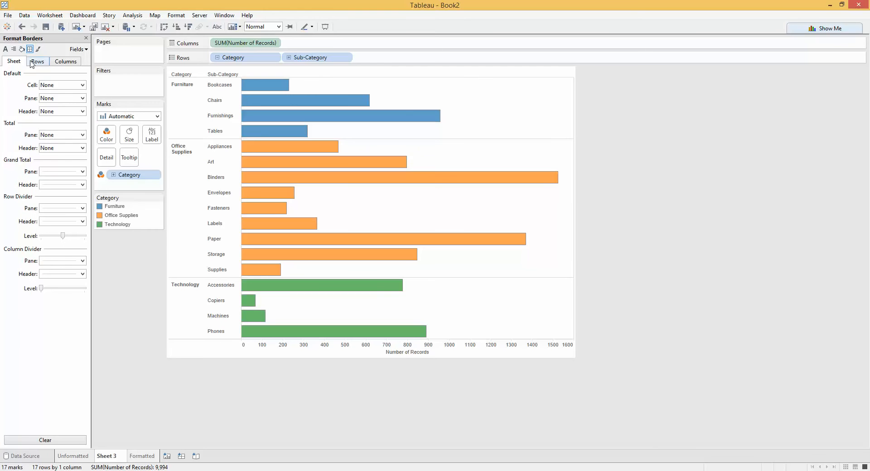
pyautogui.click(37, 61)
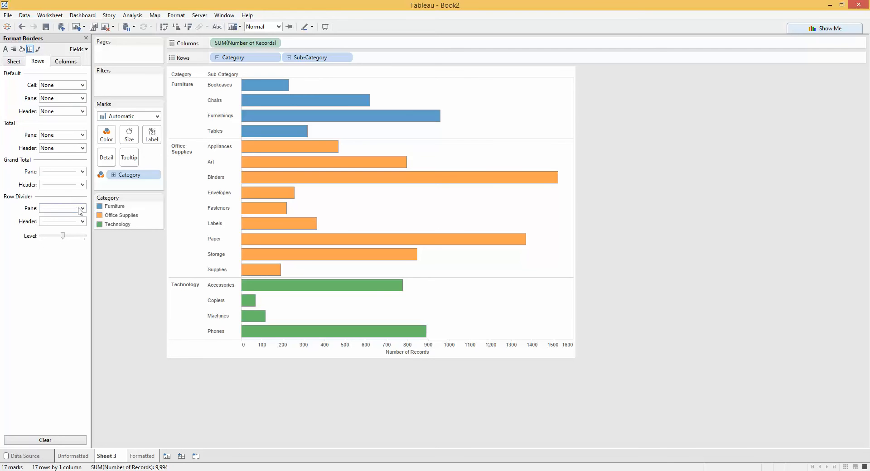
# Set the Row Divider Header border to None, browsing the pane divider choices
pyautogui.click(80, 208)
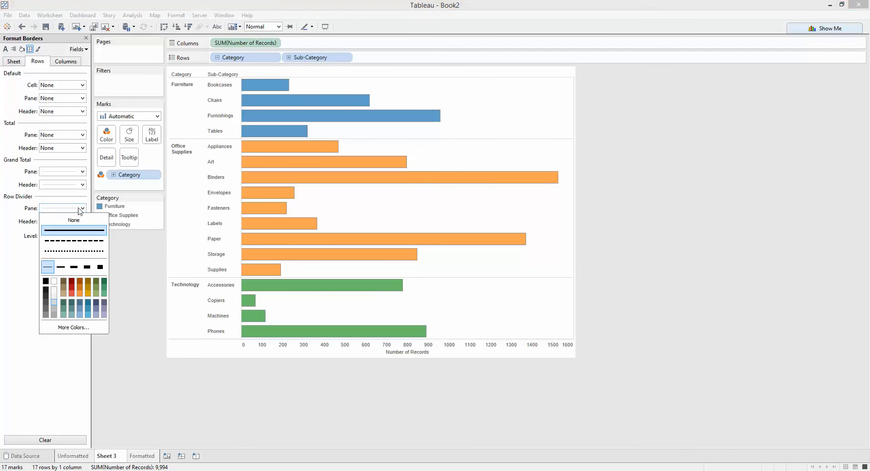
pyautogui.click(82, 222)
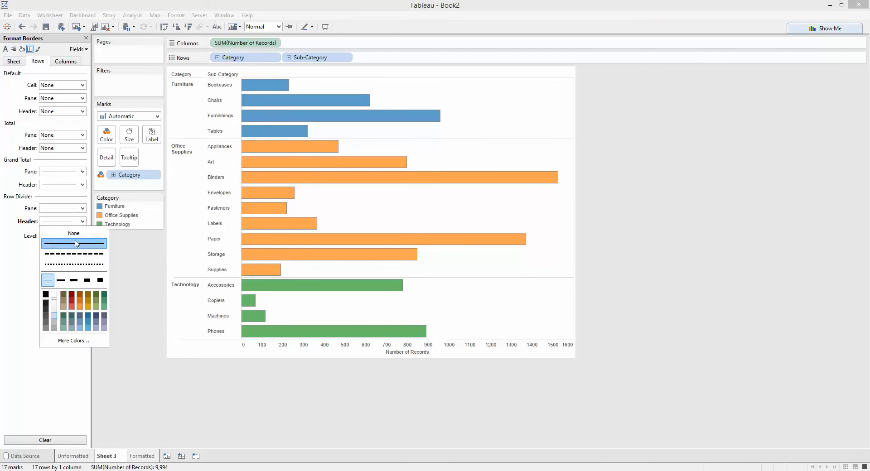
pyautogui.click(74, 233)
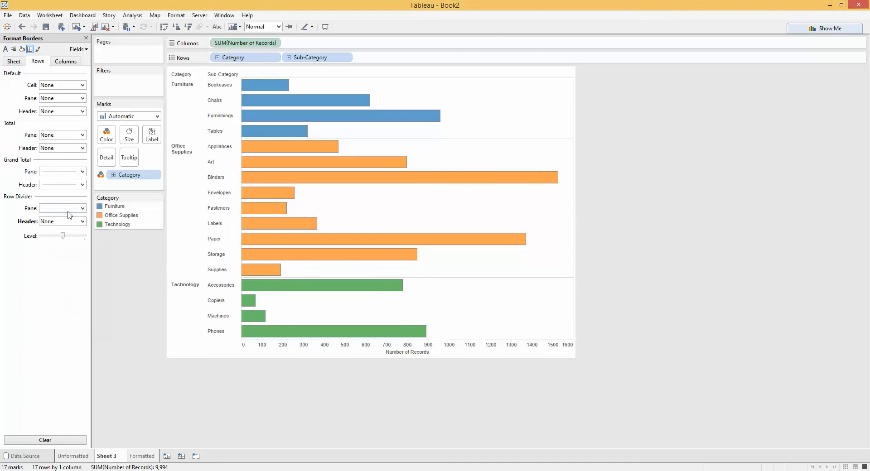
pyautogui.click(81, 208)
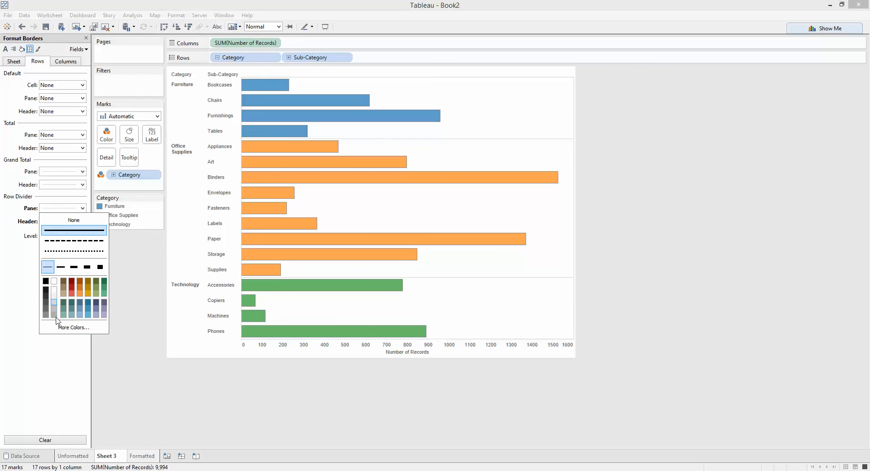
pyautogui.moveTo(53, 316)
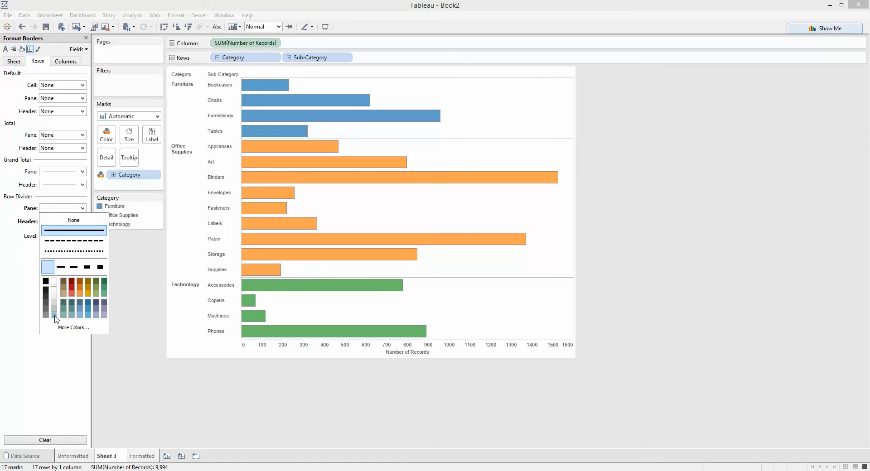
pyautogui.moveTo(54, 311)
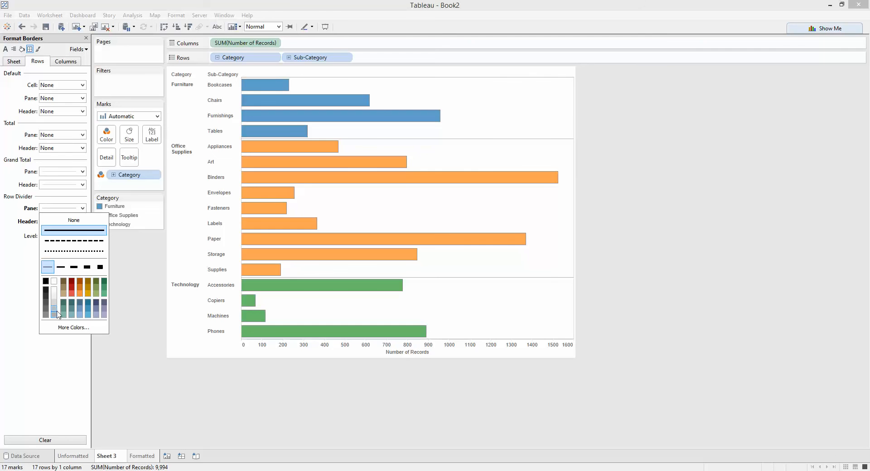
pyautogui.moveTo(72, 193)
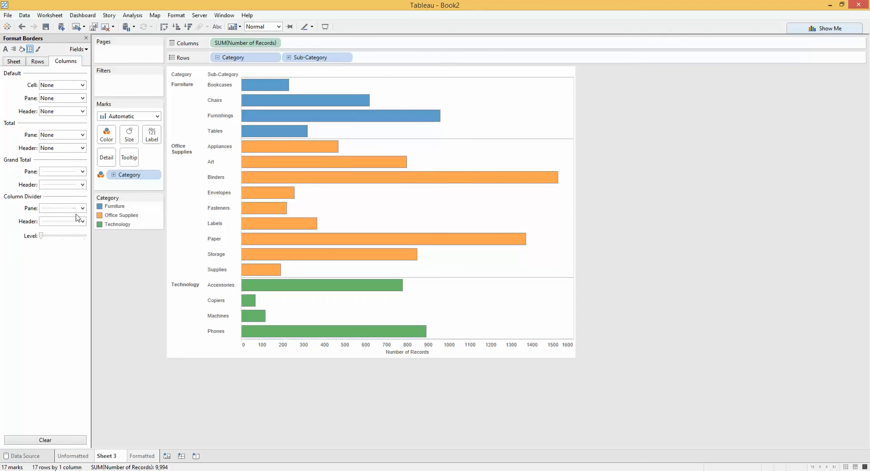
# Browse the Column Divider Pane line choices on the Columns borders section
pyautogui.click(78, 209)
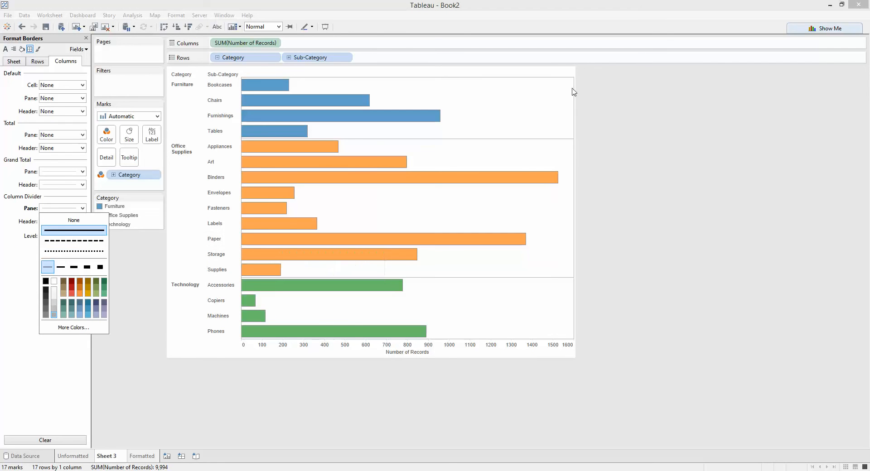
pyautogui.moveTo(652, 154)
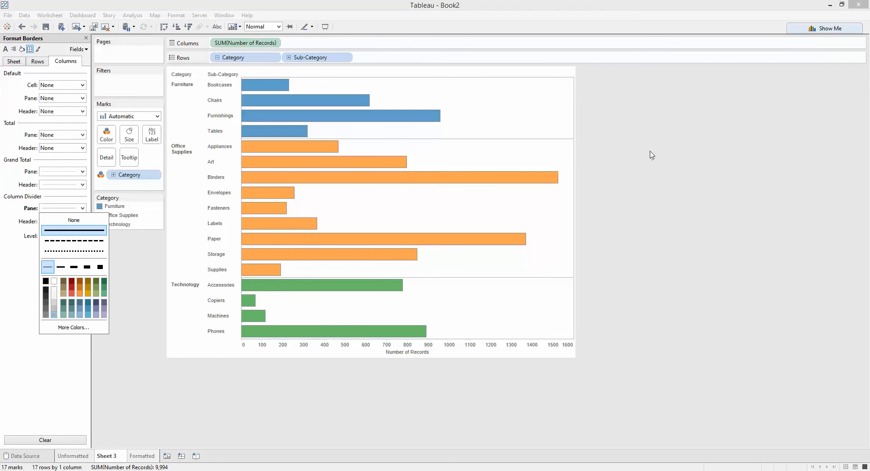
pyautogui.moveTo(649, 176)
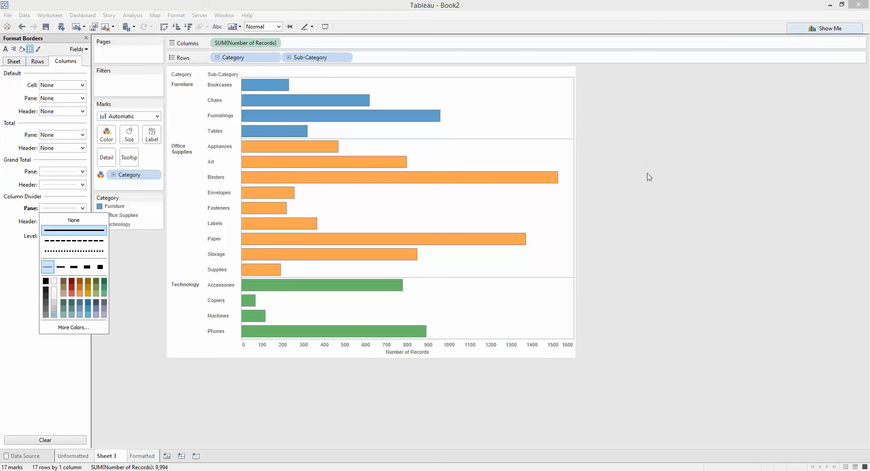
pyautogui.moveTo(265, 84)
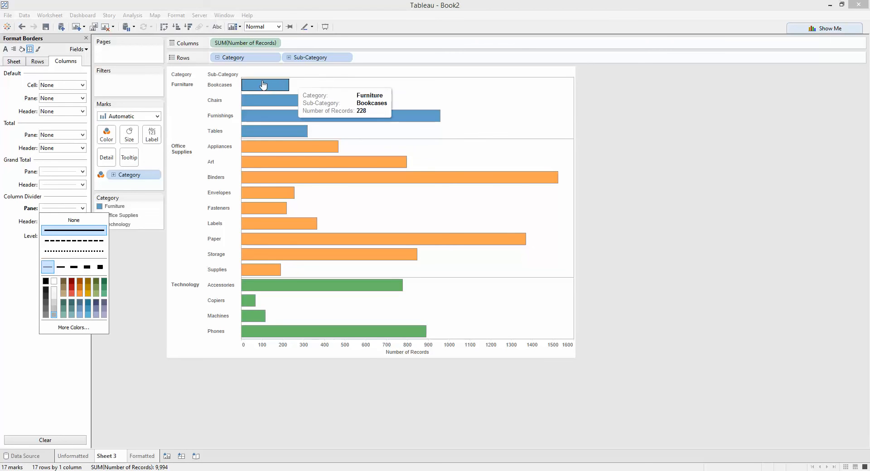
# Review the Format Field Labels pane for the Sub-Category header, then close it
pyautogui.rightClick(222, 73)
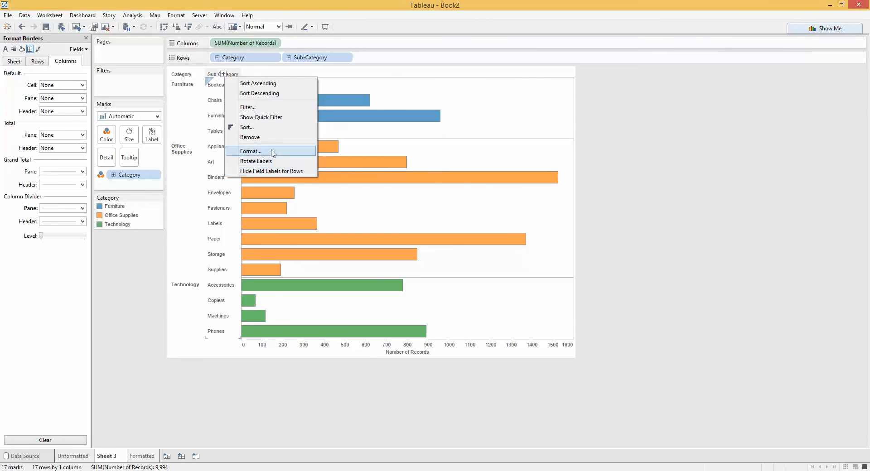
pyautogui.click(251, 151)
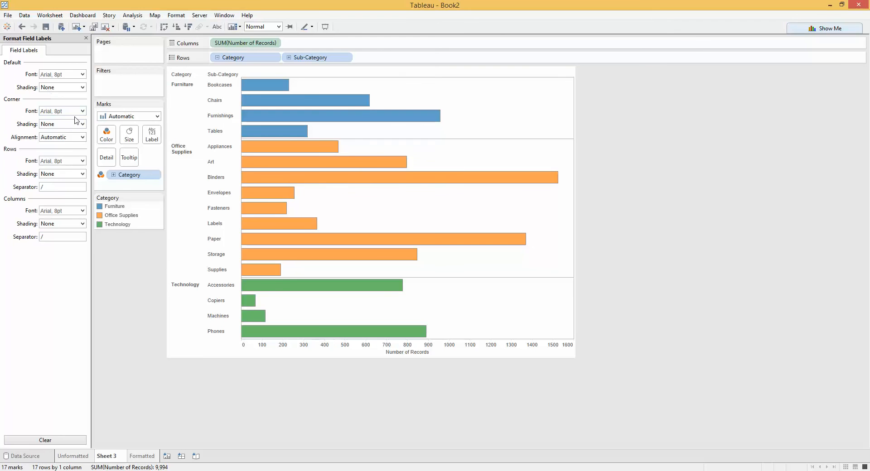
pyautogui.click(82, 111)
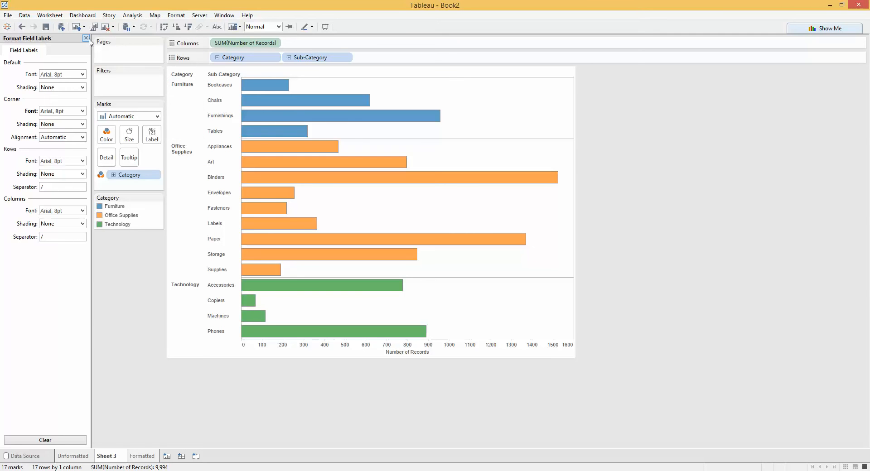
pyautogui.click(86, 38)
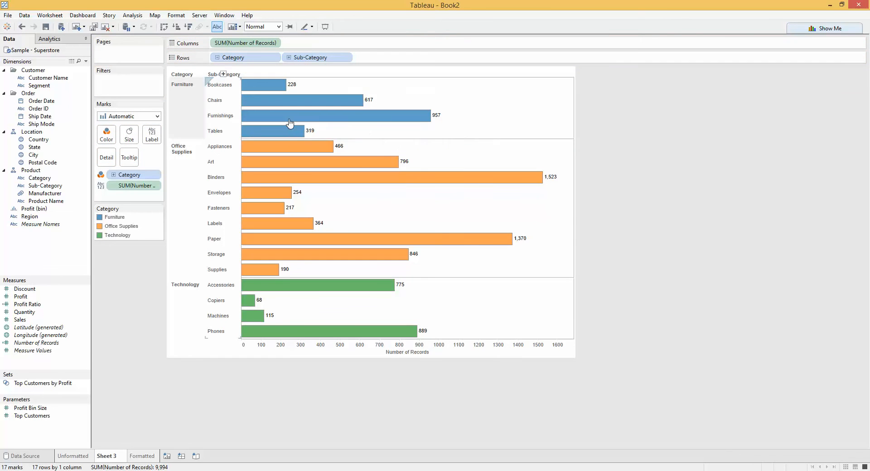
pyautogui.moveTo(370, 103)
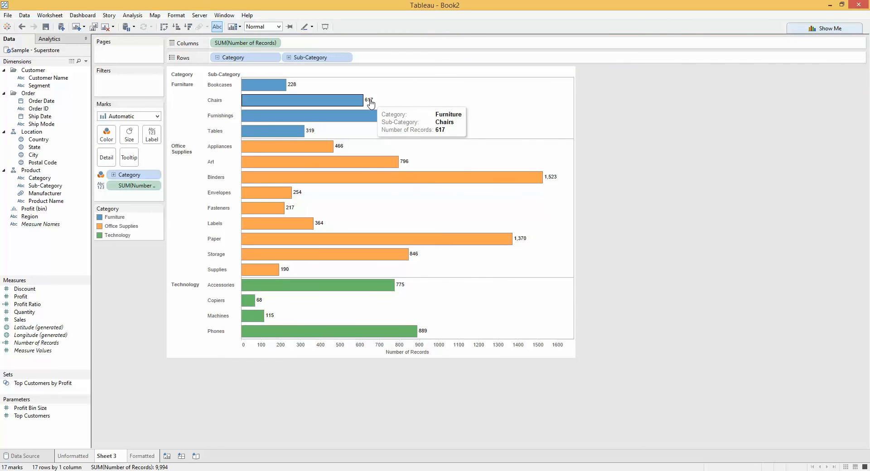
pyautogui.moveTo(562, 143)
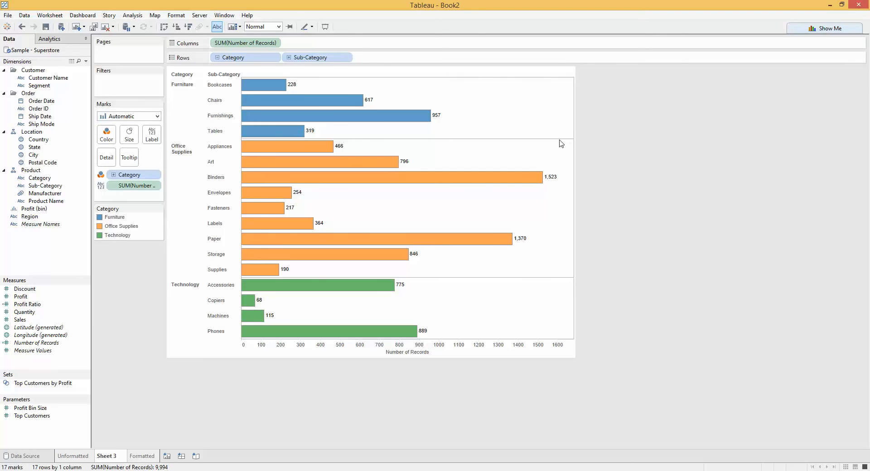
pyautogui.moveTo(151, 135)
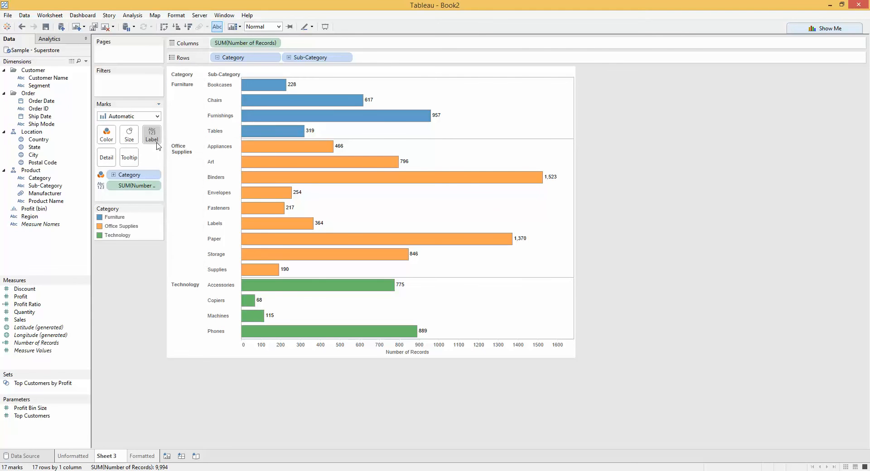
pyautogui.click(152, 134)
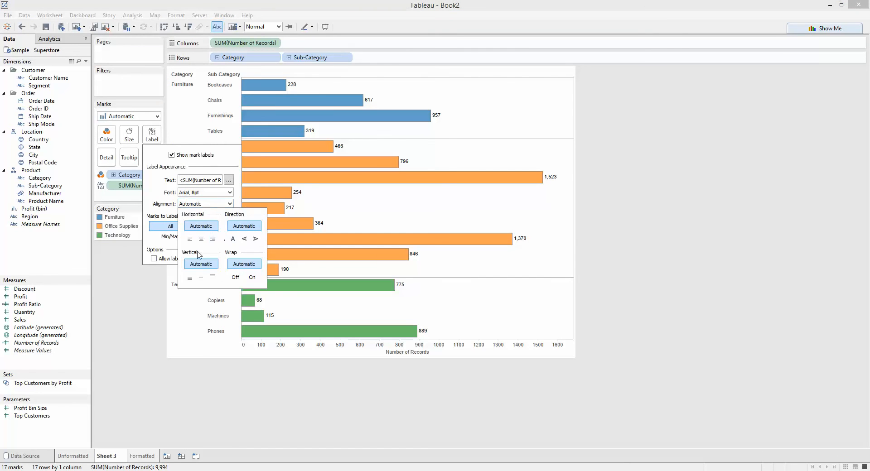
pyautogui.click(190, 238)
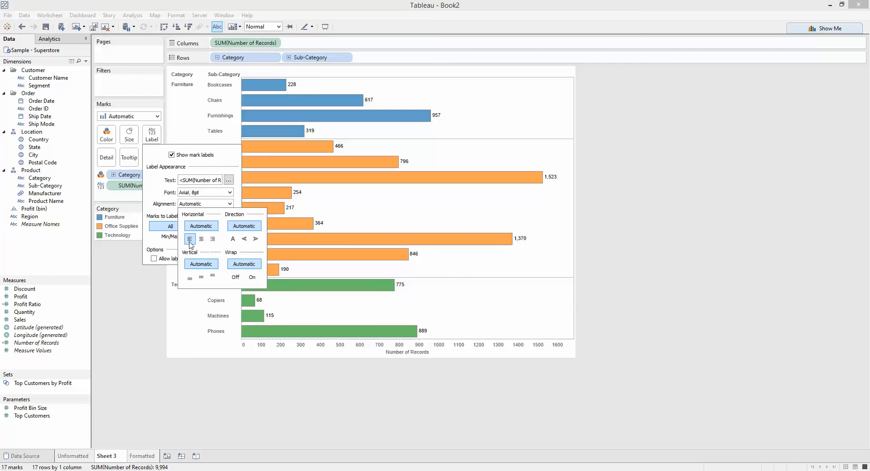
pyautogui.click(189, 238)
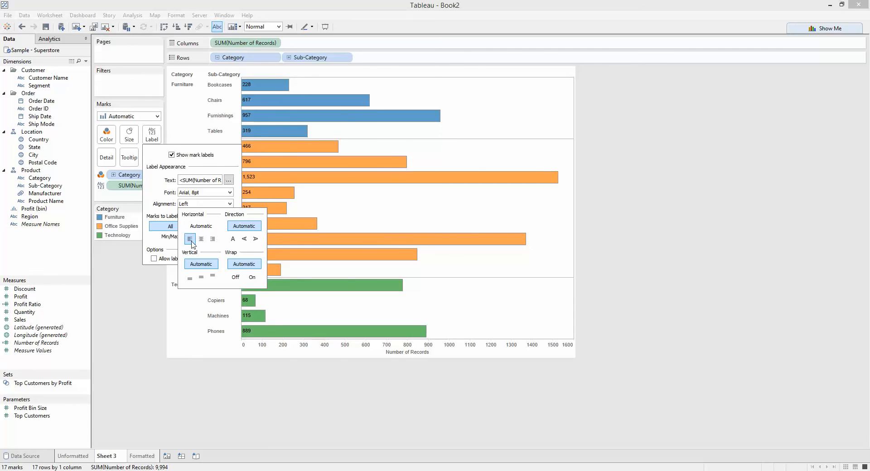
pyautogui.click(202, 239)
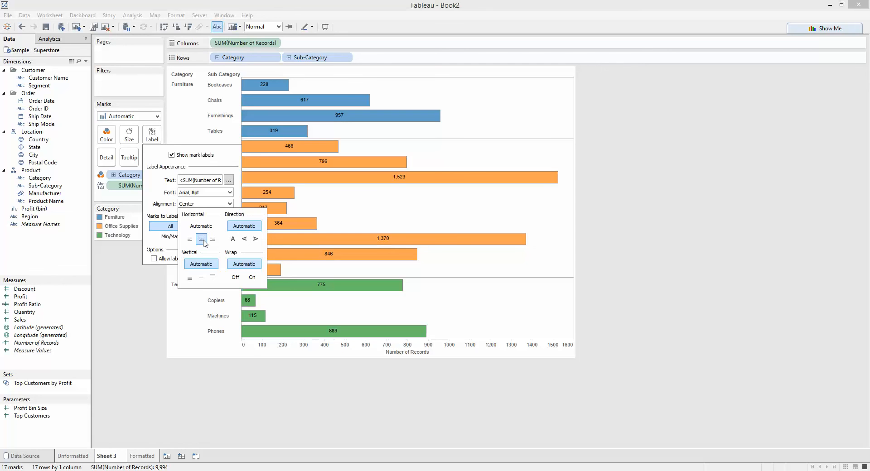
pyautogui.click(212, 238)
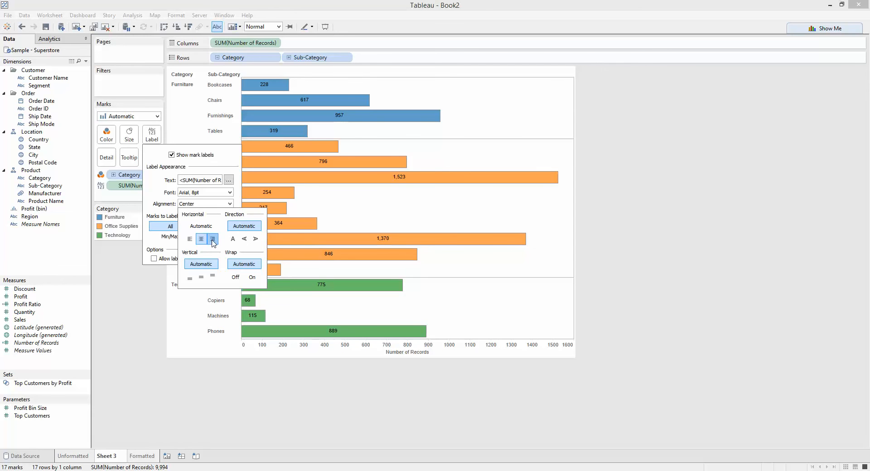
pyautogui.click(212, 239)
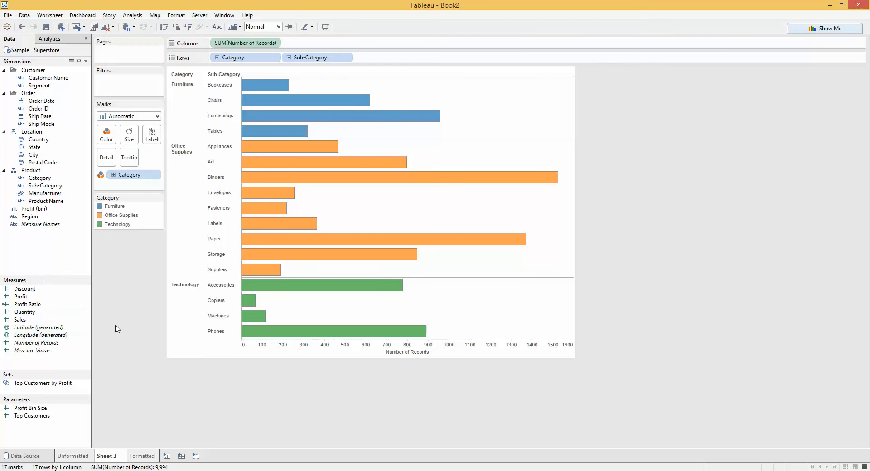
pyautogui.moveTo(190, 215)
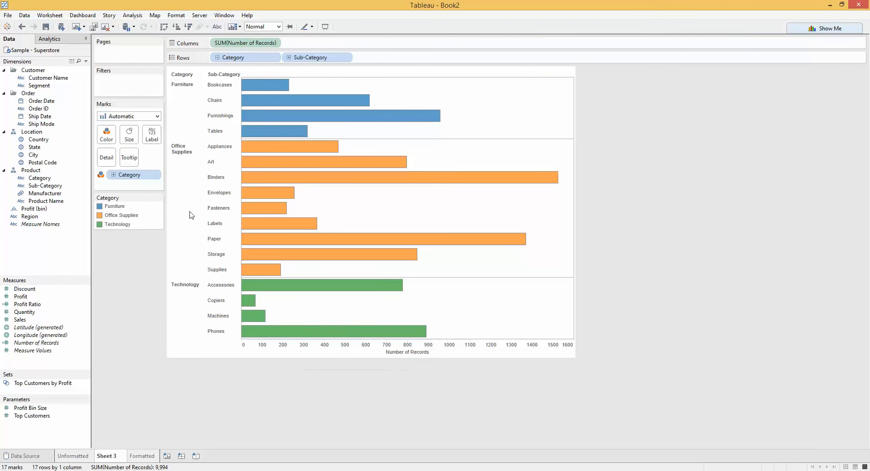
# Add a per-cell Average Line from Analytics and select it at the bar ends
pyautogui.click(49, 39)
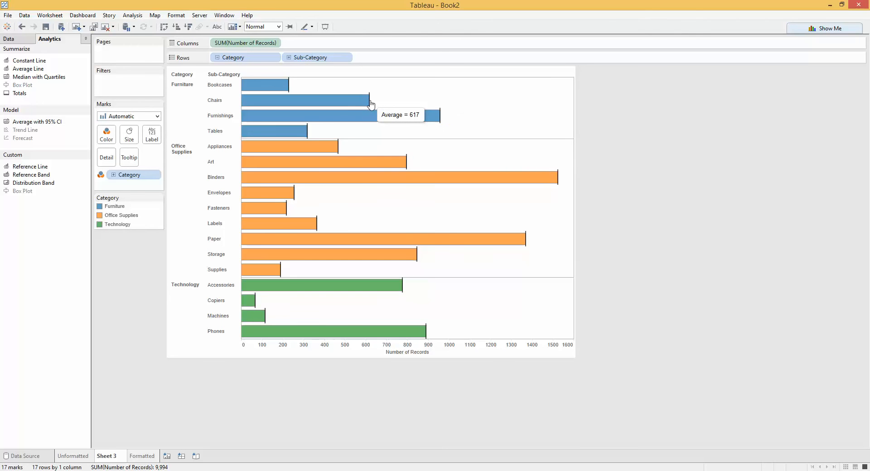
pyautogui.click(366, 102)
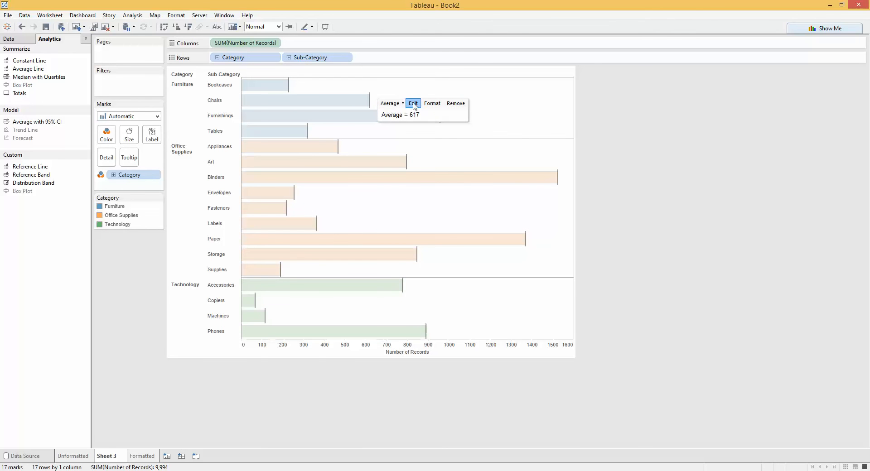
# Edit the reference line to use Sum, Line None and Label Value, then apply
pyautogui.click(413, 104)
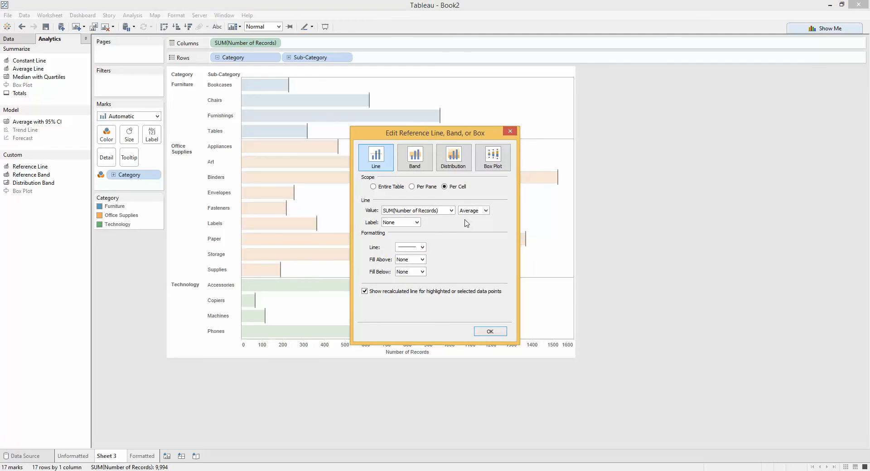
pyautogui.click(486, 210)
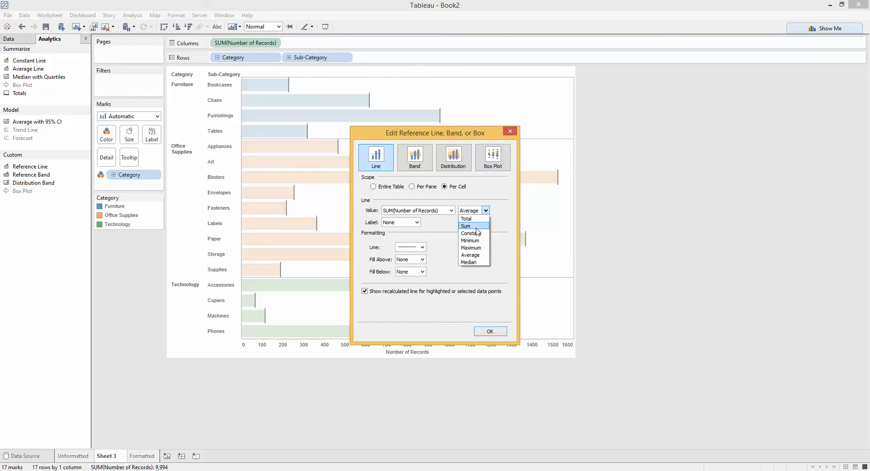
pyautogui.click(466, 226)
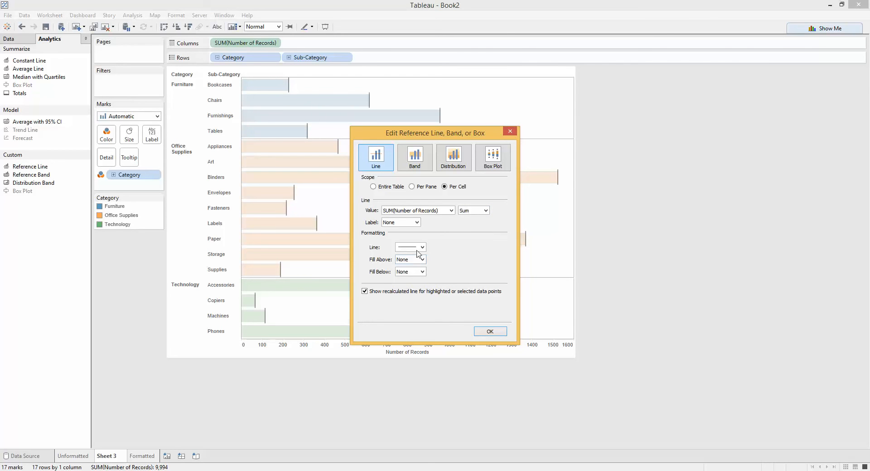
pyautogui.click(421, 248)
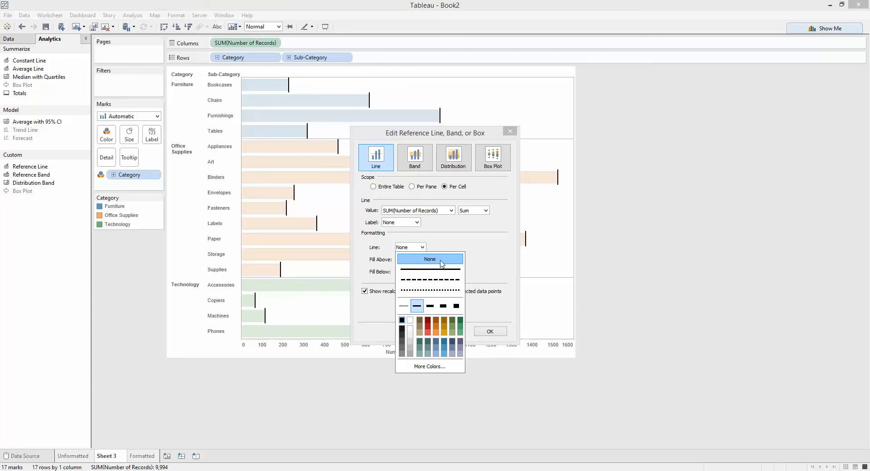
pyautogui.click(429, 258)
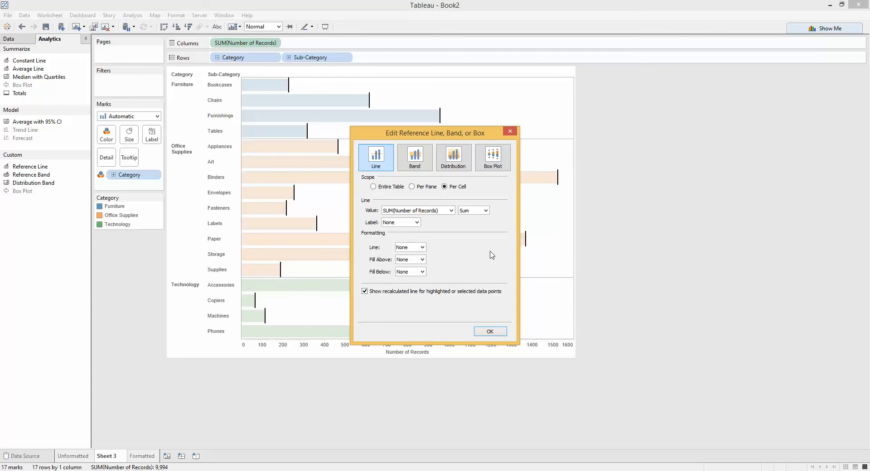
pyautogui.moveTo(471, 253)
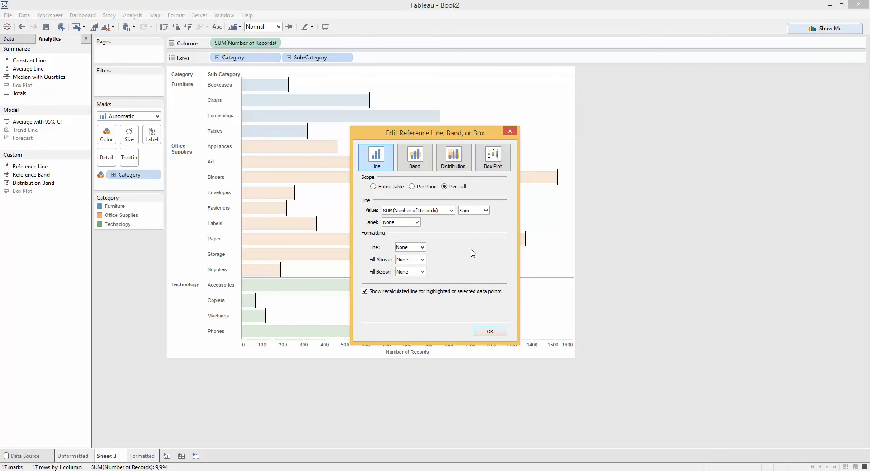
pyautogui.click(416, 222)
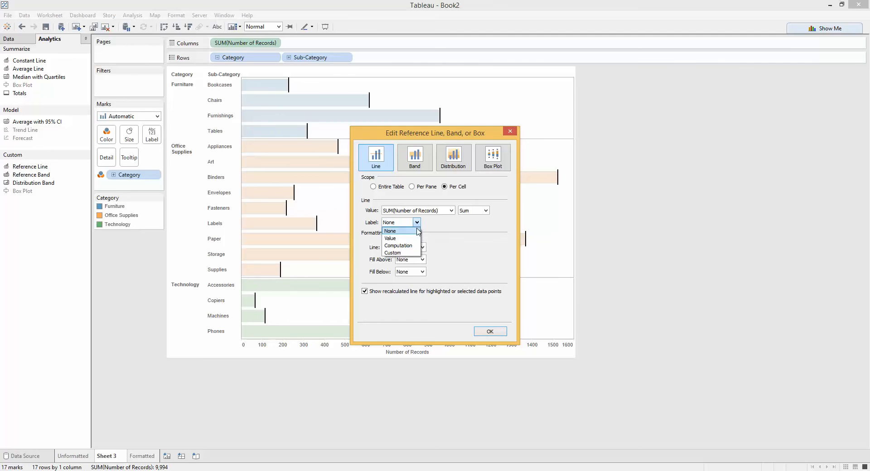
pyautogui.click(390, 238)
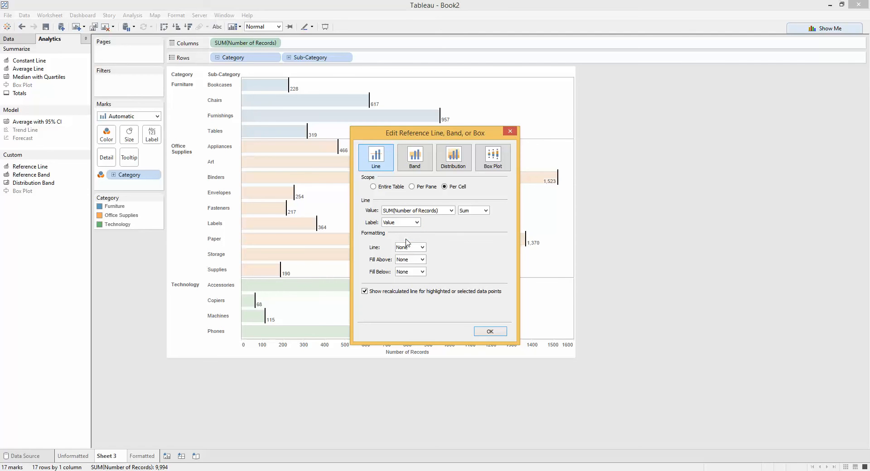
pyautogui.click(488, 332)
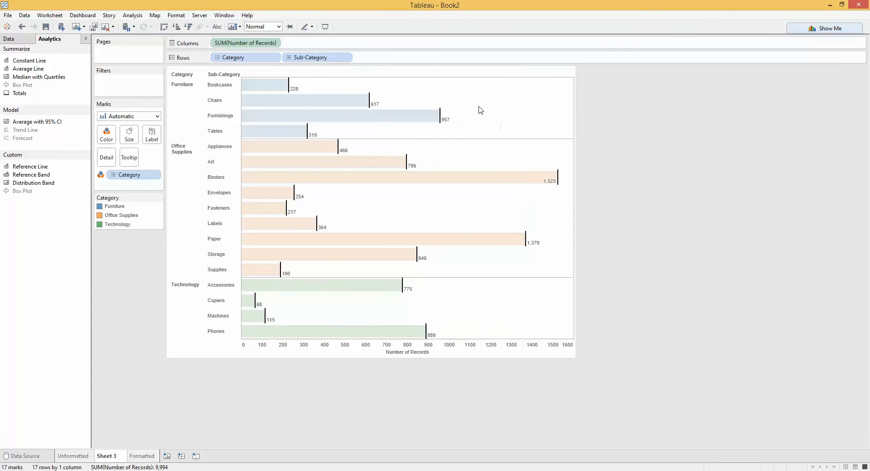
pyautogui.moveTo(439, 115)
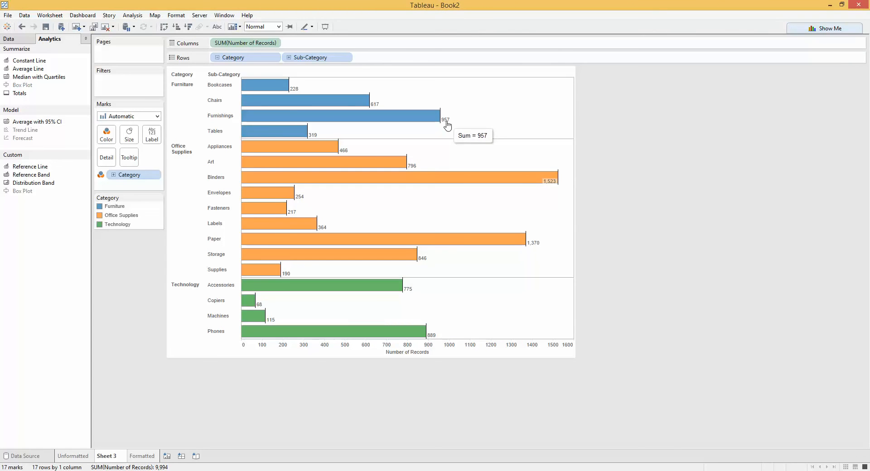
# Bring up the Format Reference Line pane for the sum lines at the bar ends
pyautogui.rightClick(440, 115)
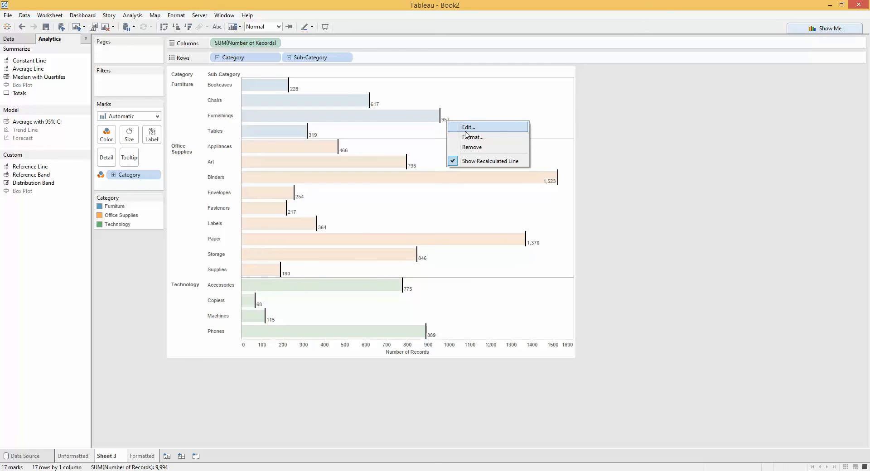
pyautogui.click(342, 115)
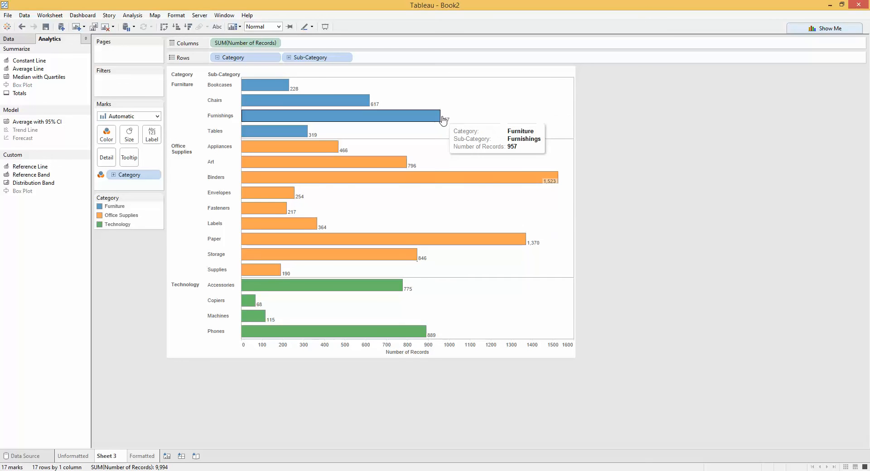
pyautogui.moveTo(447, 123)
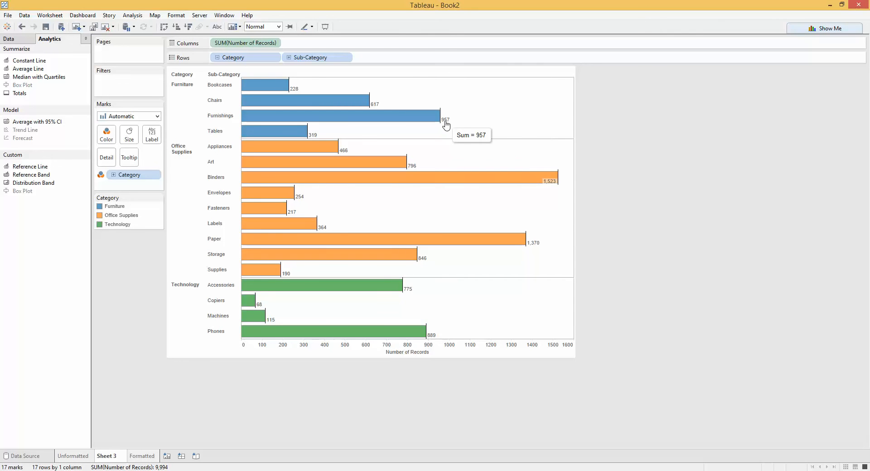
pyautogui.click(445, 115)
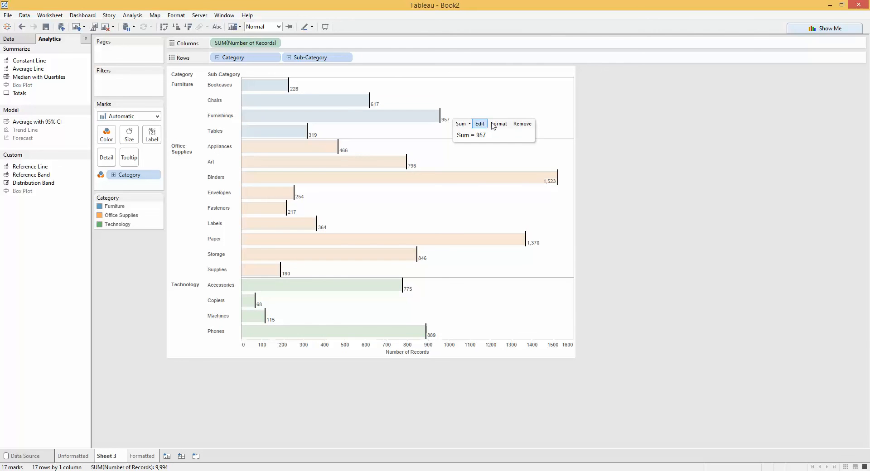
pyautogui.moveTo(498, 124)
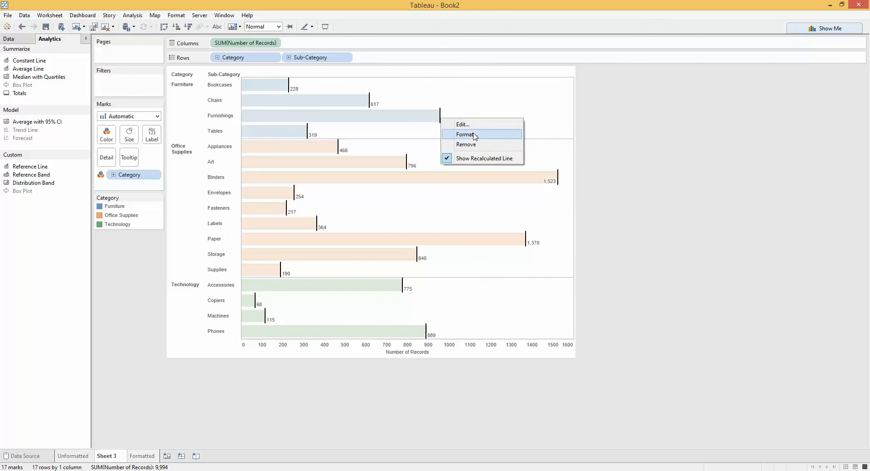
pyautogui.moveTo(475, 137)
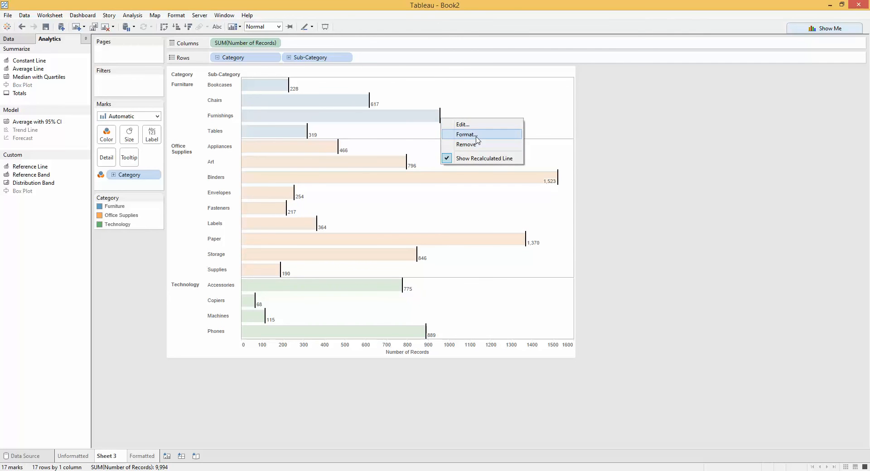
pyautogui.click(464, 134)
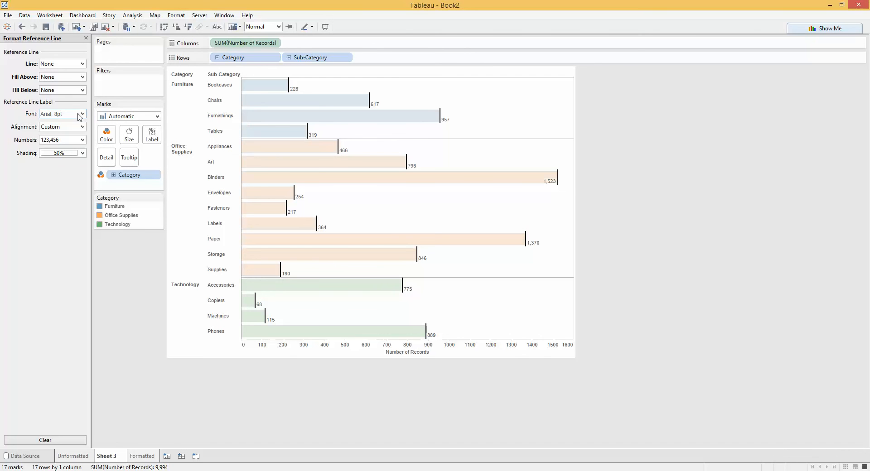
# Align labels left and middle inside the bars, set shading to 0% and font to white
pyautogui.click(82, 127)
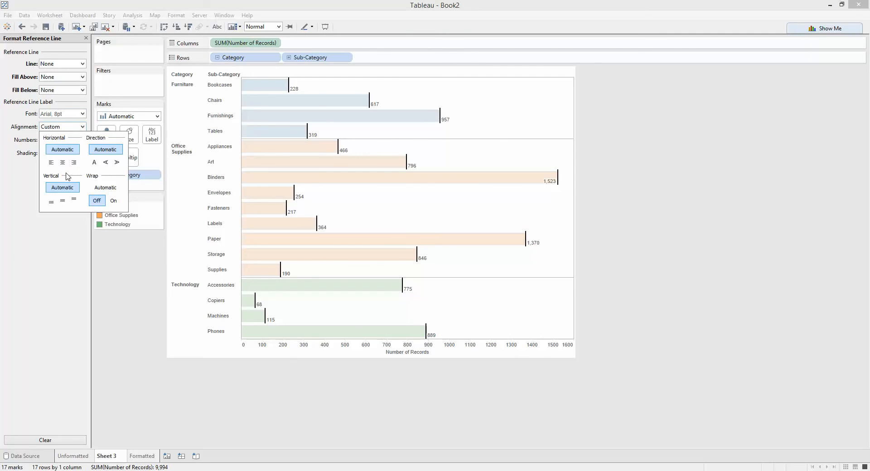
pyautogui.click(62, 162)
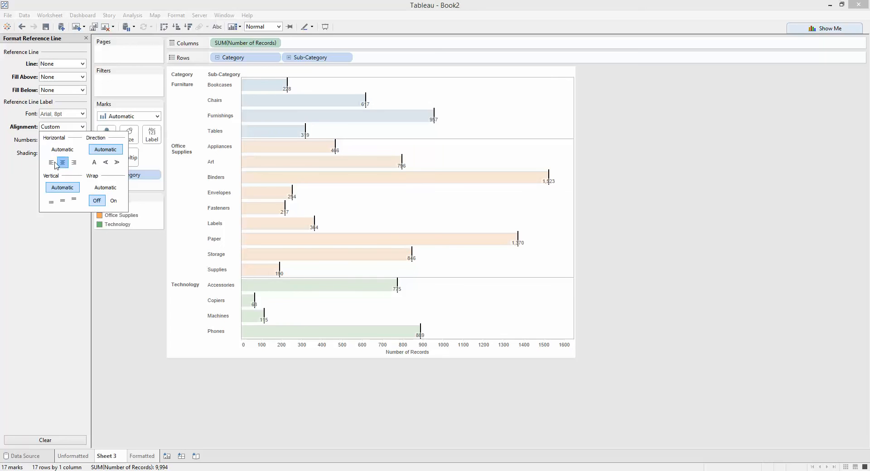
pyautogui.click(50, 162)
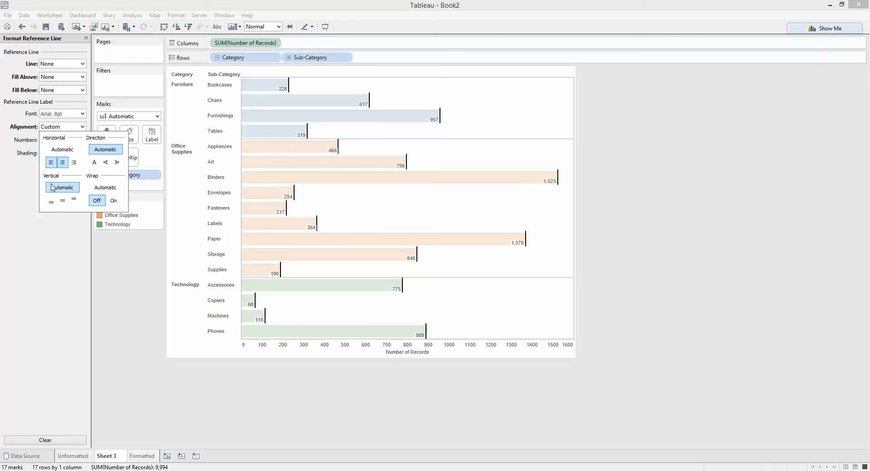
pyautogui.click(62, 200)
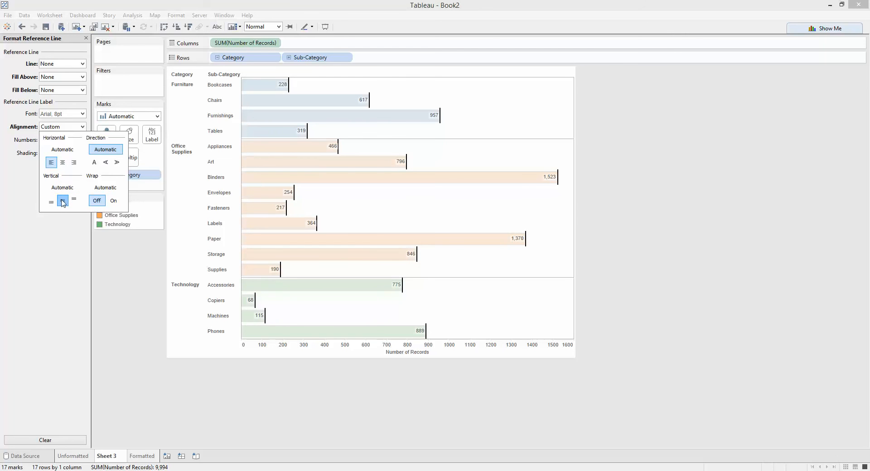
pyautogui.moveTo(62, 201)
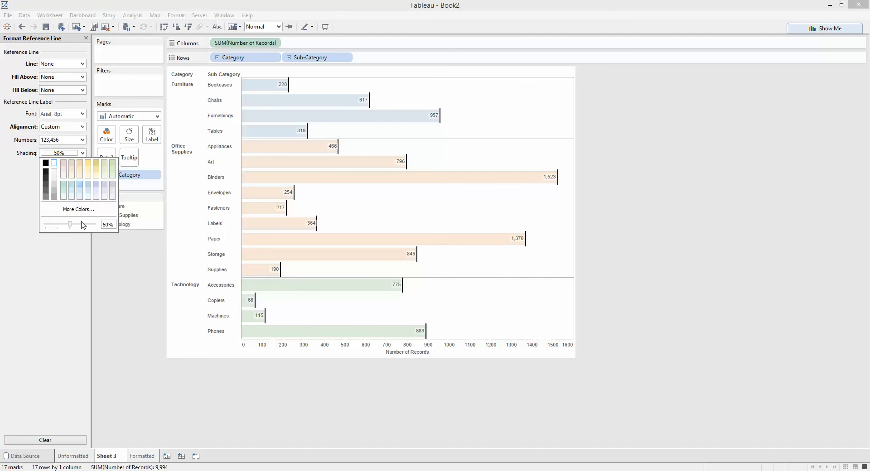
pyautogui.moveTo(70, 224); pyautogui.dragTo(47, 223)
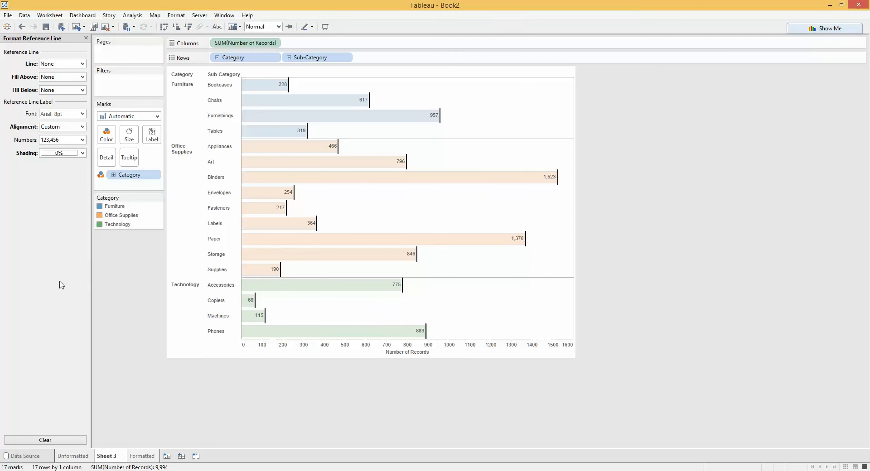
pyautogui.click(81, 152)
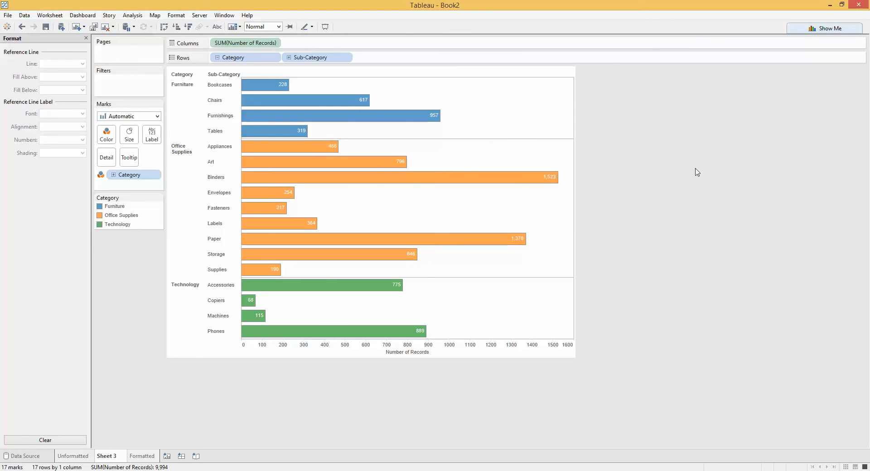
pyautogui.moveTo(482, 140)
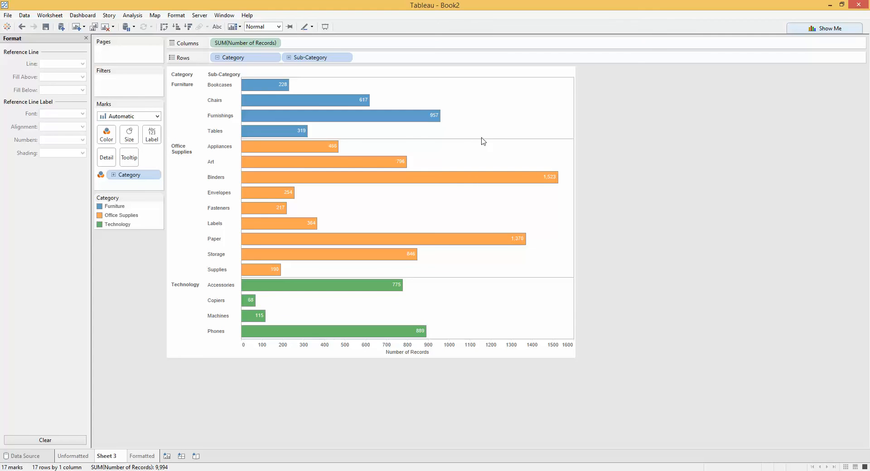
pyautogui.moveTo(315, 101)
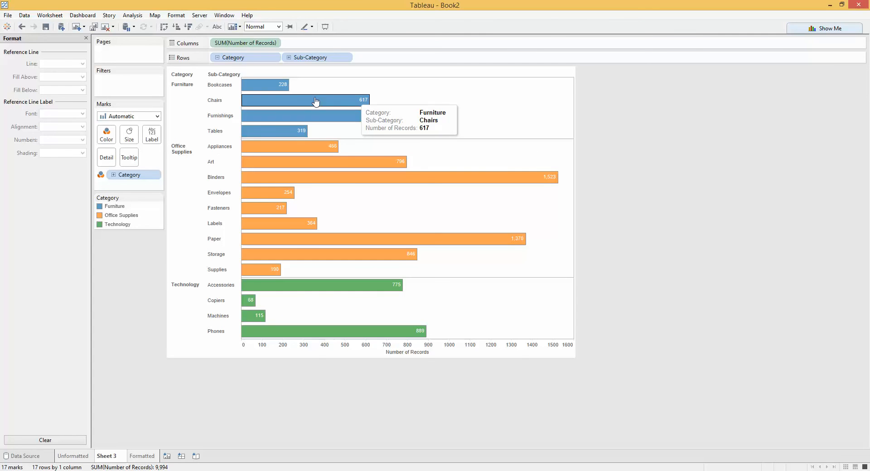
pyautogui.moveTo(436, 115)
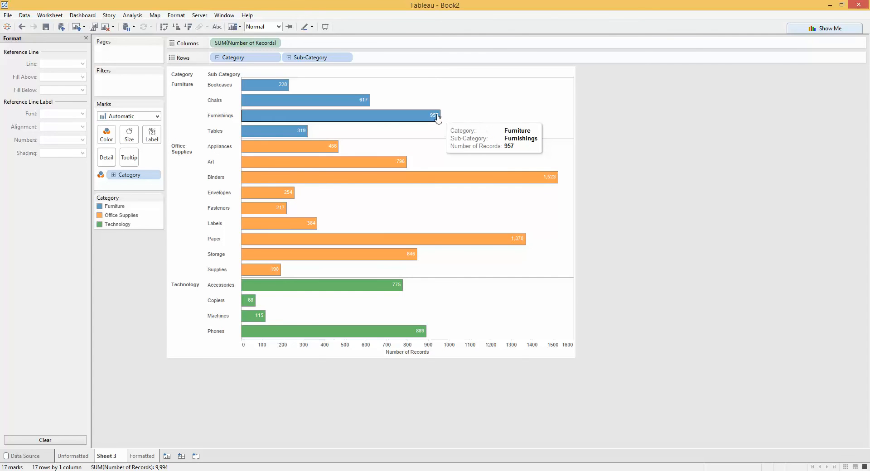
pyautogui.moveTo(441, 121)
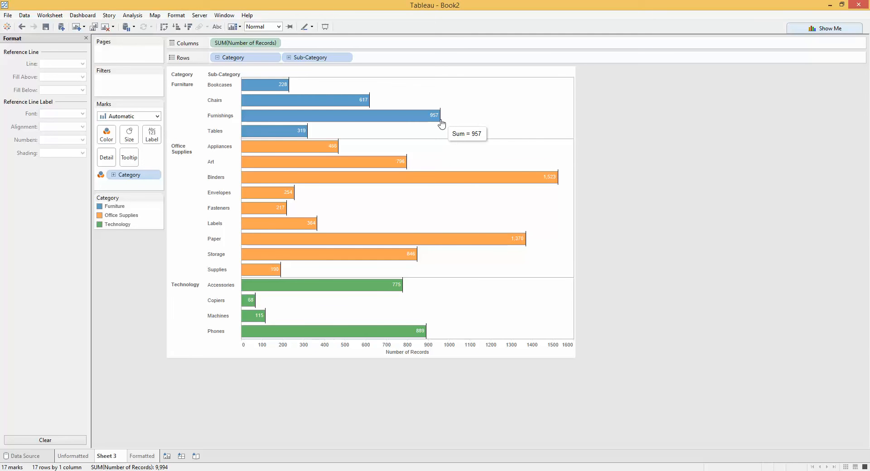
pyautogui.moveTo(299, 330)
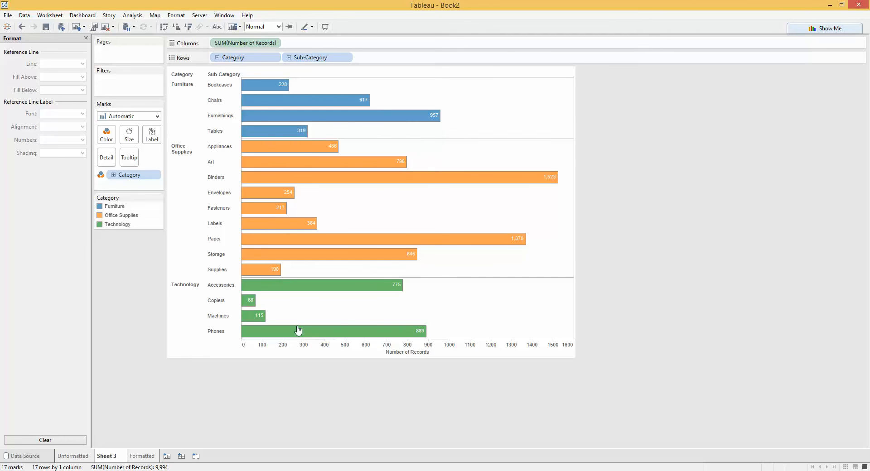
# Close the Format pane so the Analytics pane shows beside the chart again
pyautogui.click(49, 39)
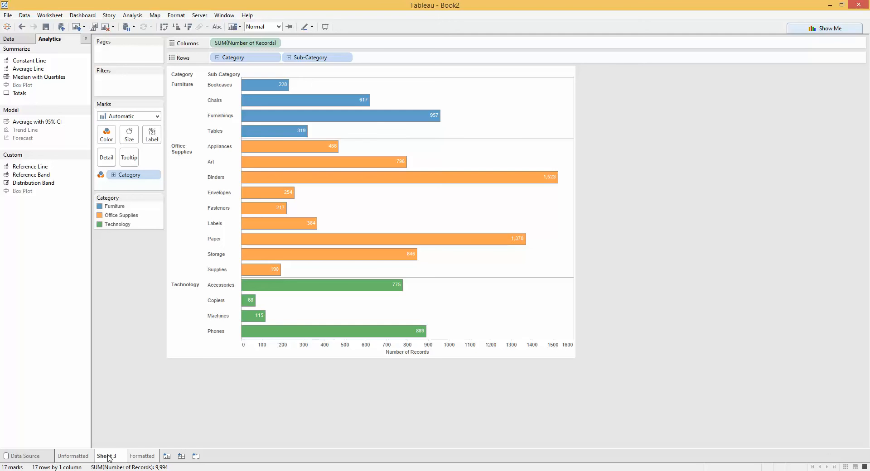
# Shade the whole worksheet dark grey via Format on the Technology header
pyautogui.rightClick(185, 285)
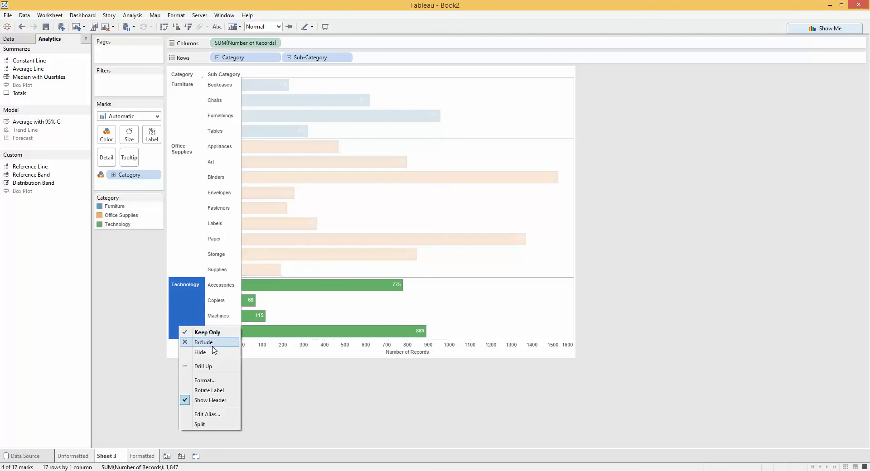
pyautogui.click(205, 381)
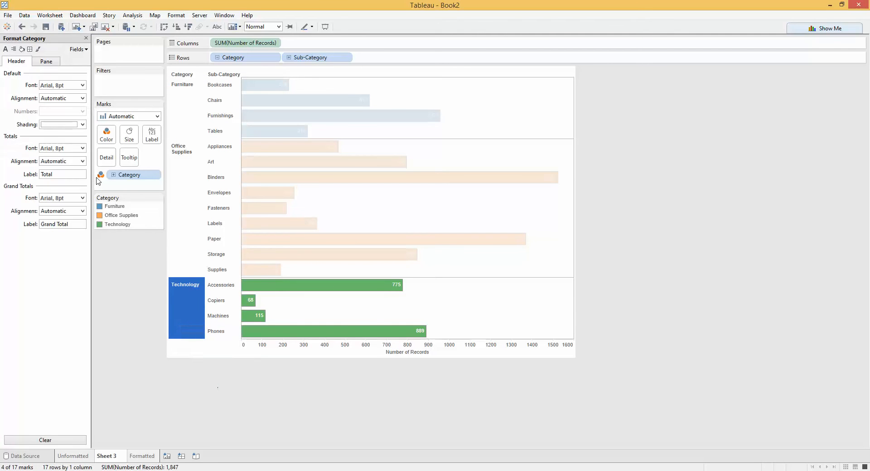
pyautogui.click(22, 50)
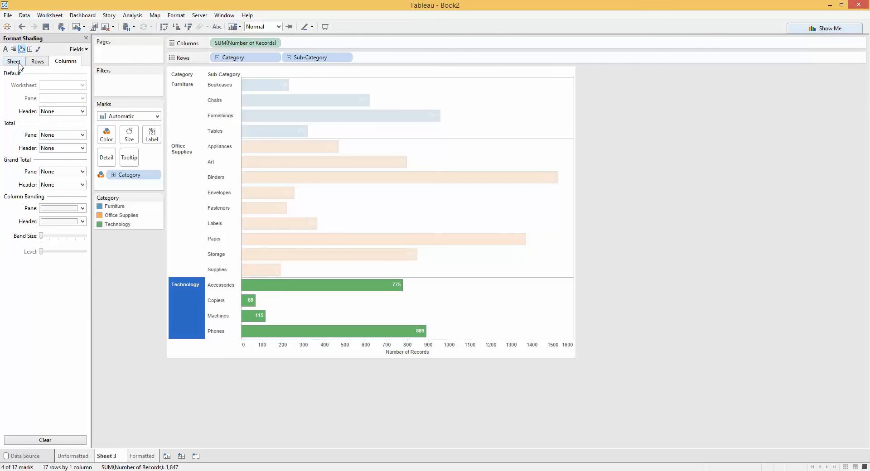
pyautogui.click(81, 98)
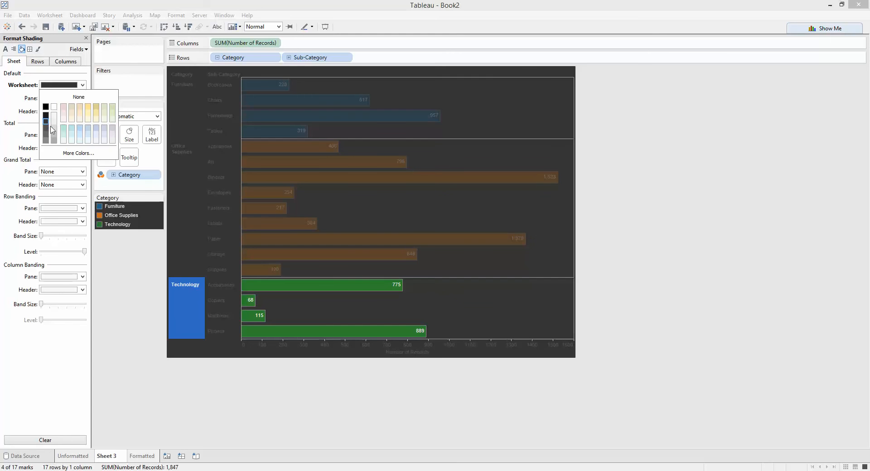
# Reach the sheet's font colour choices for the chart area
pyautogui.click(6, 50)
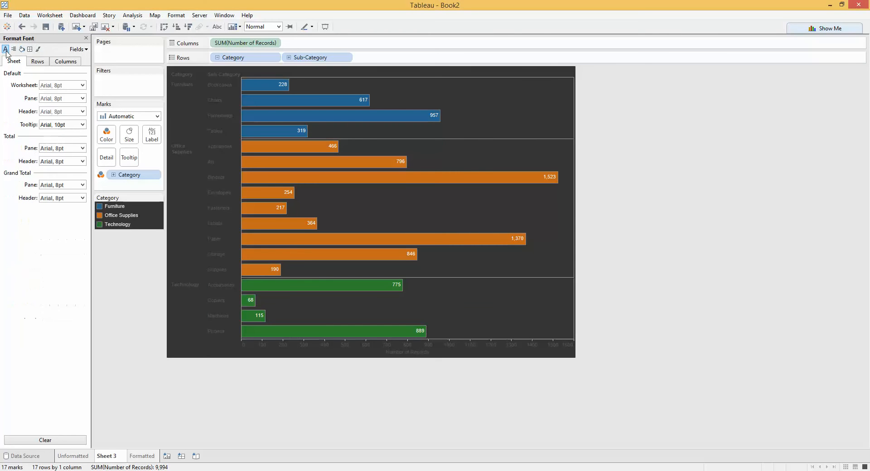
pyautogui.click(83, 98)
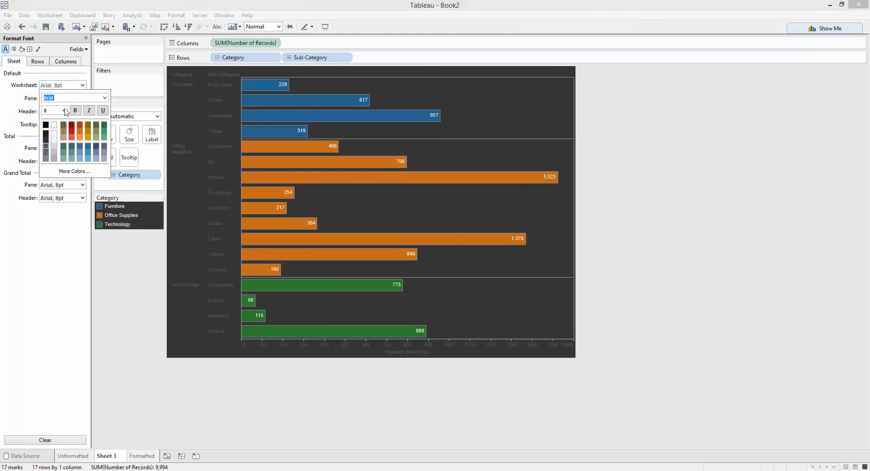